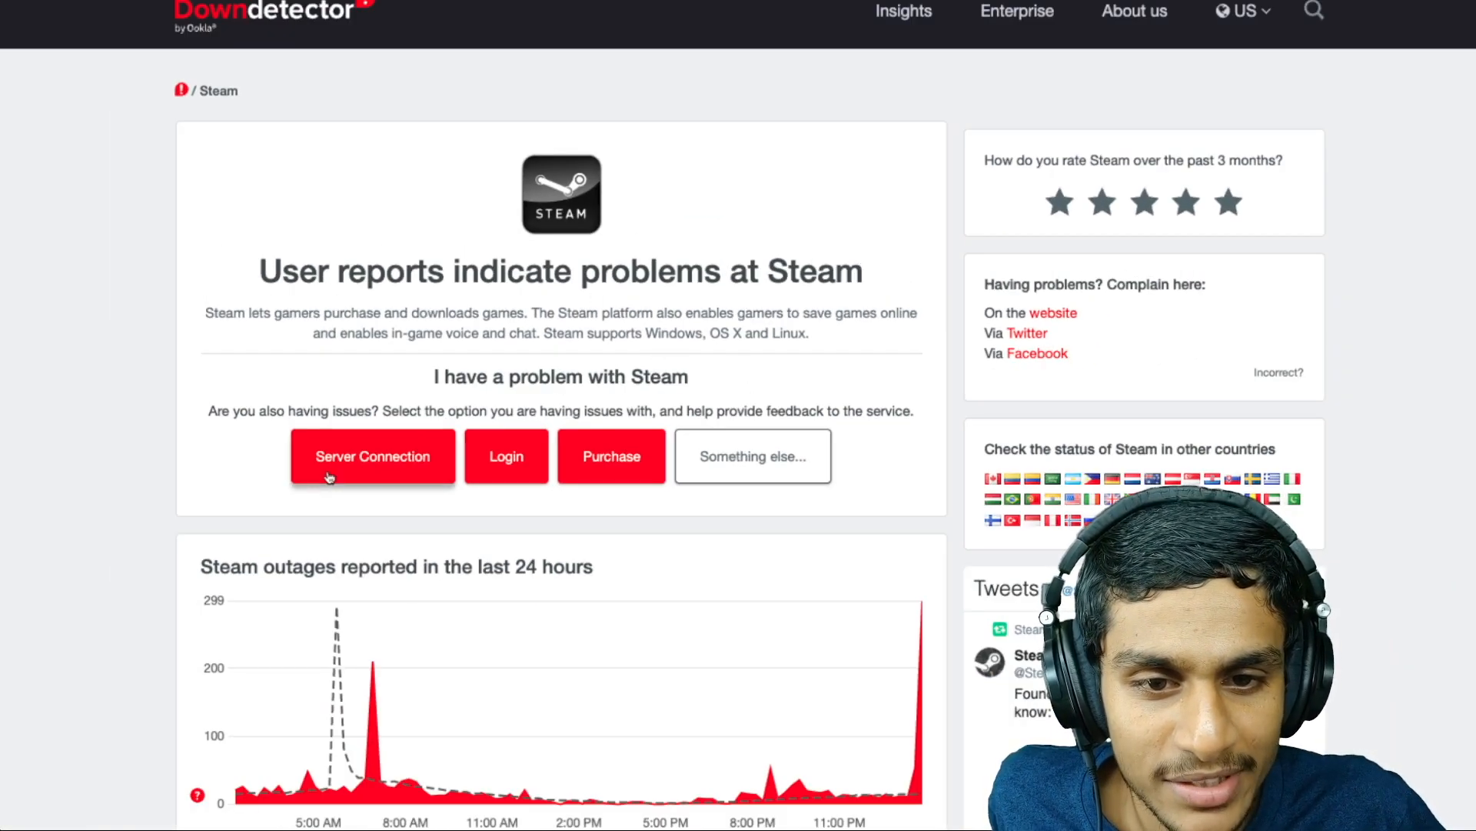
pyautogui.moveTo(454, 469)
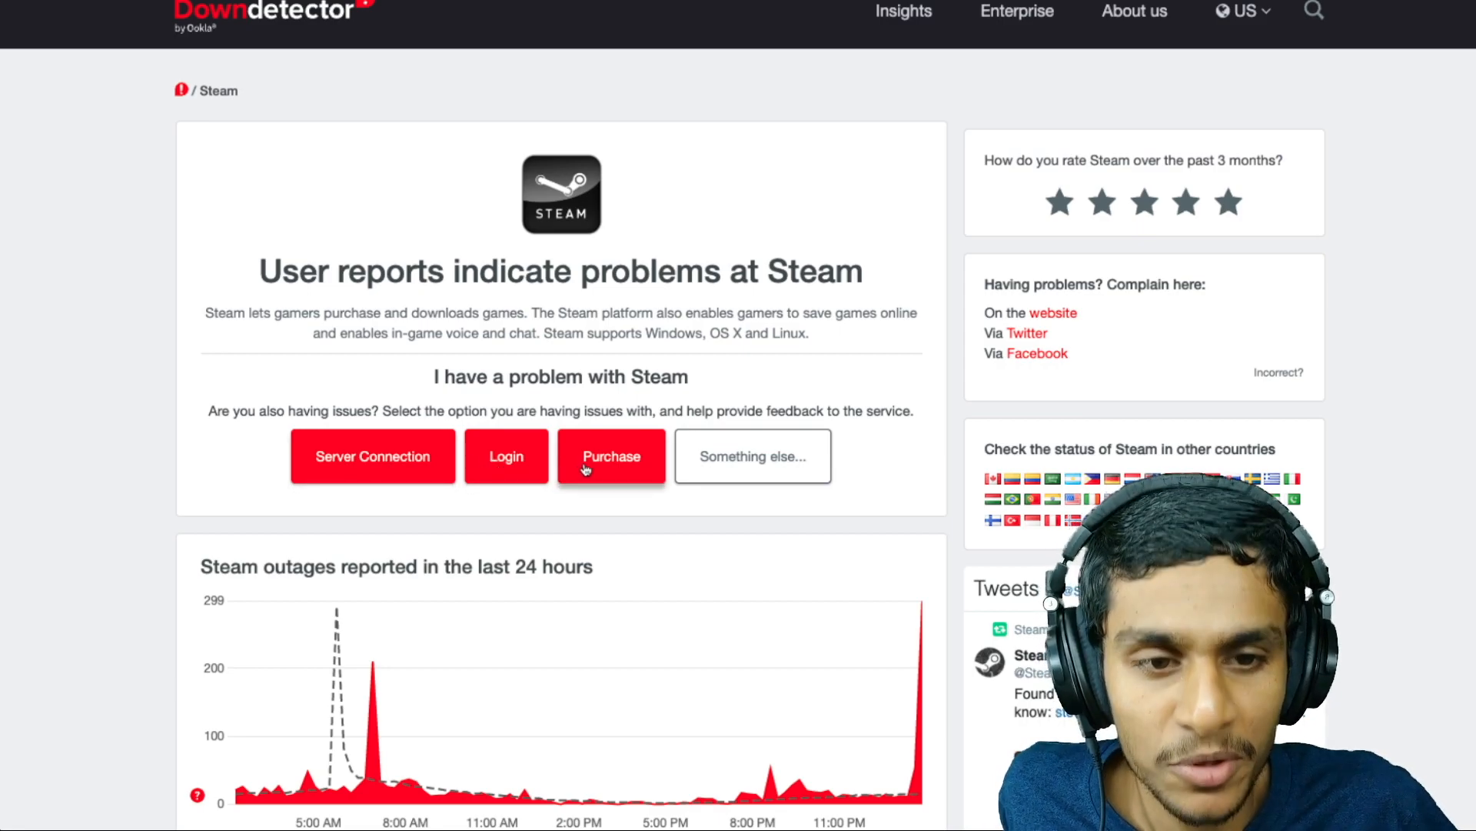
# - Scroll Steam's Downdetector page to find the latest outage spike of 299 reports
pyautogui.scroll(-3)
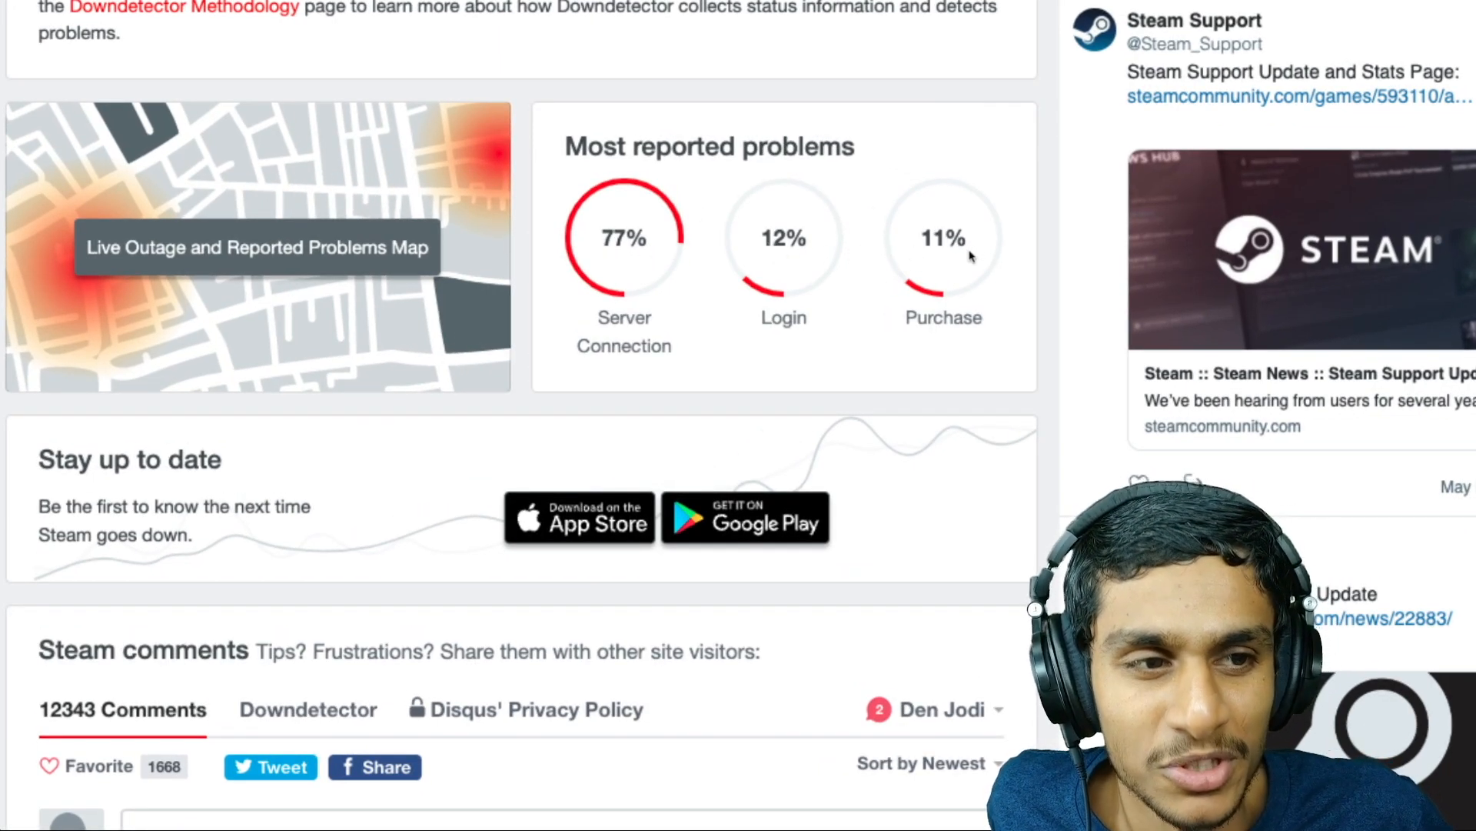
pyautogui.scroll(3)
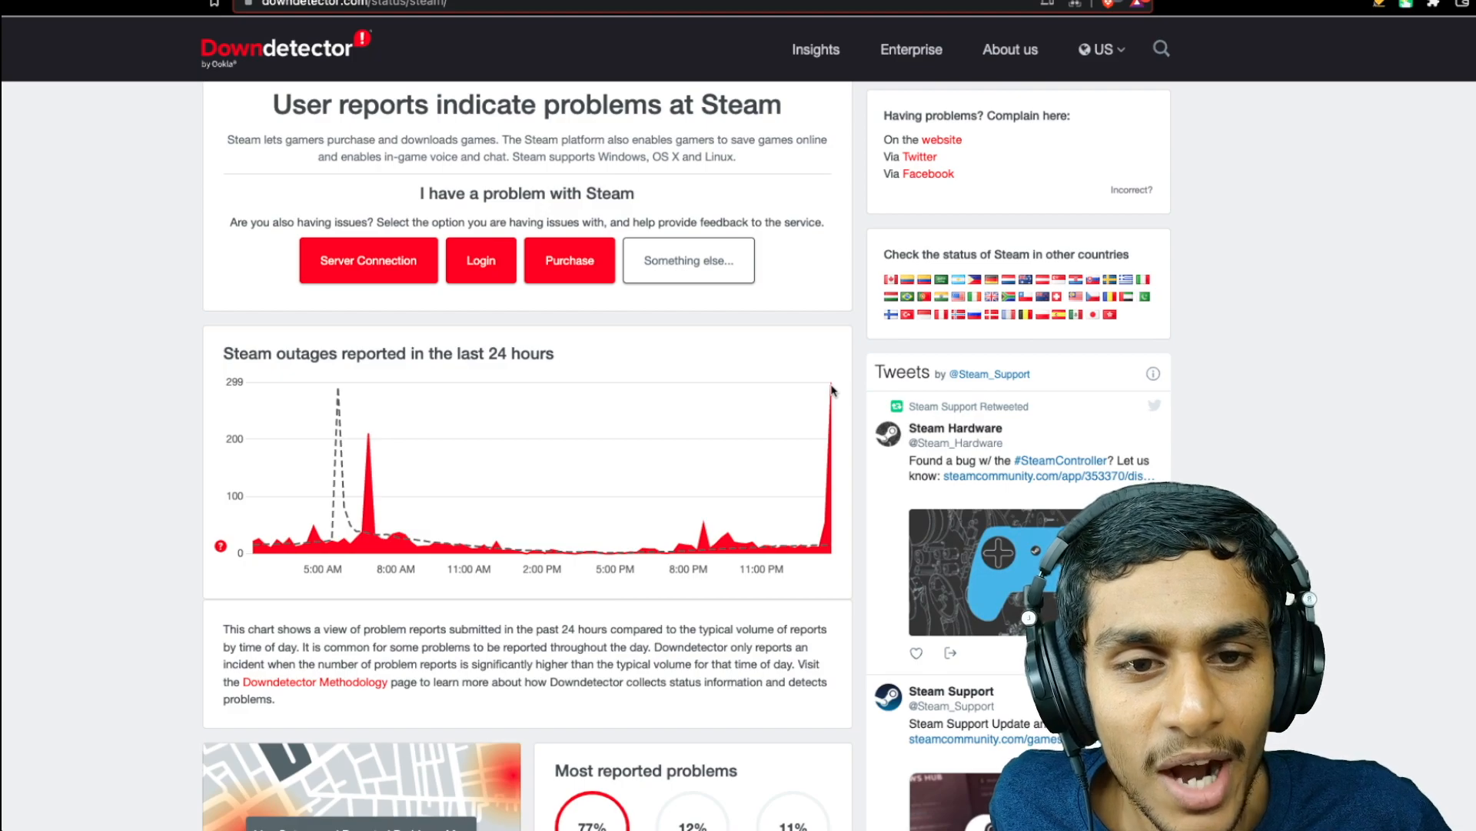
pyautogui.moveTo(830, 388)
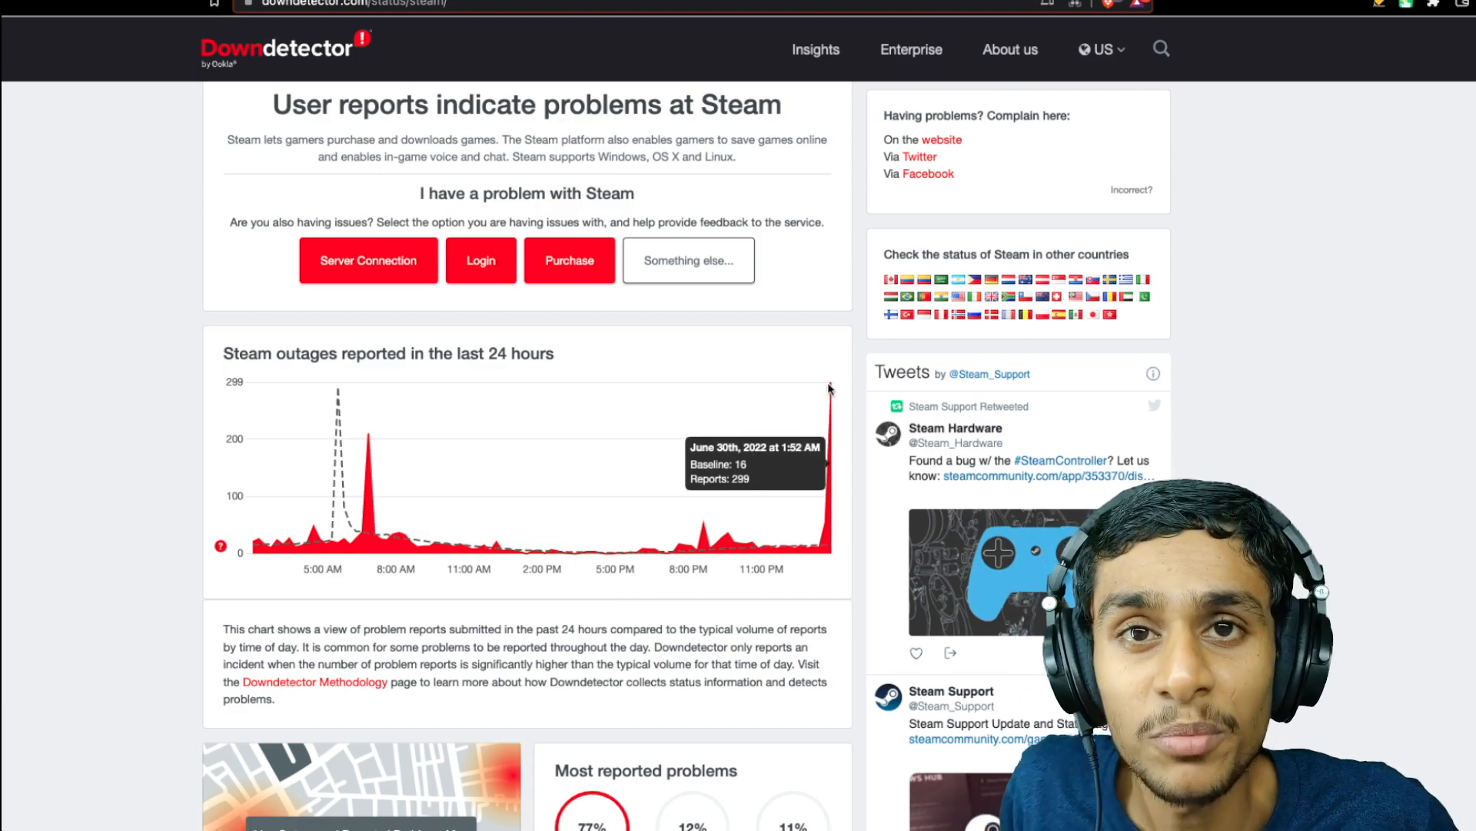
pyautogui.click(982, 18)
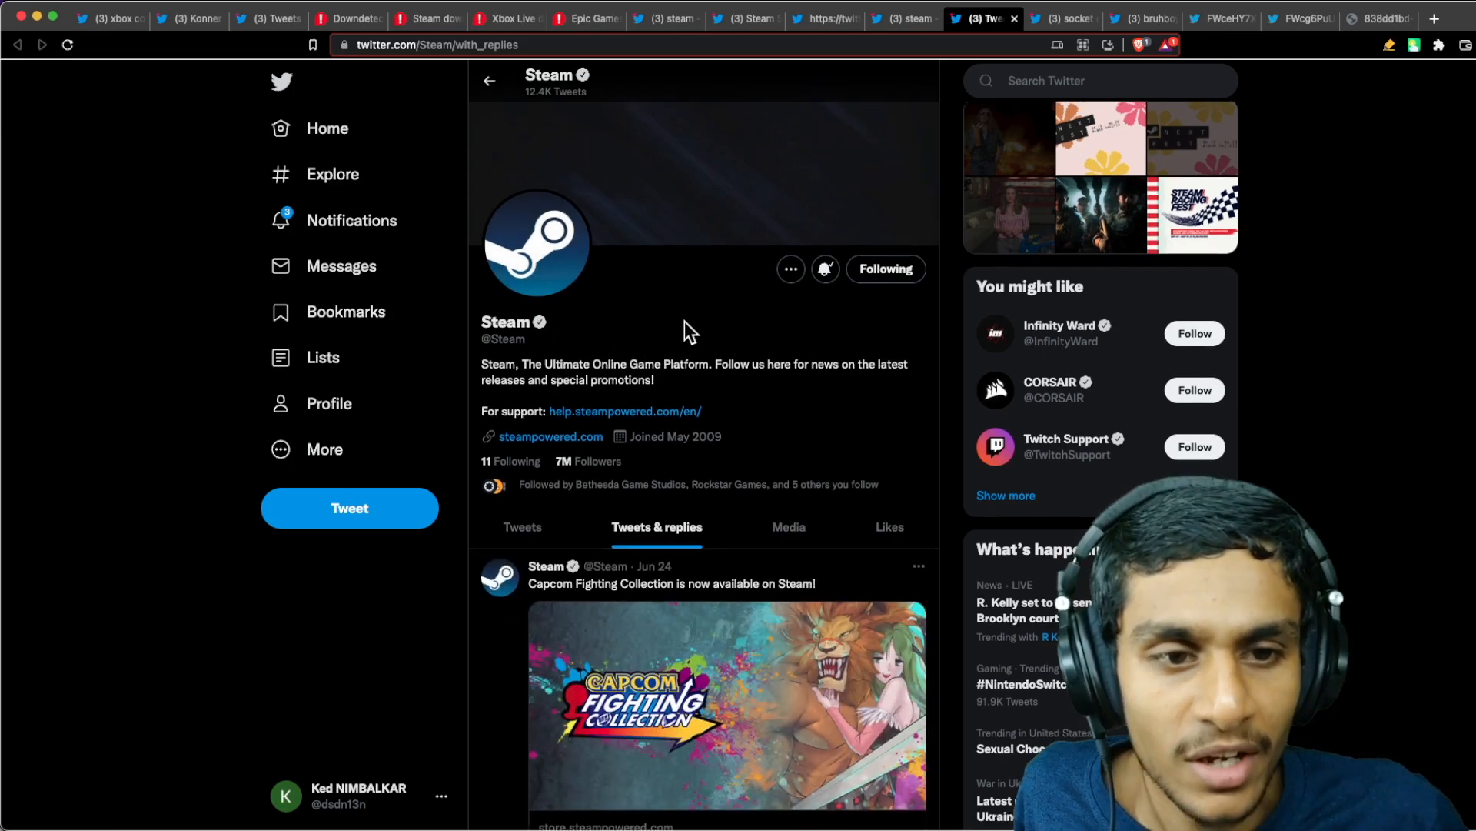
pyautogui.scroll(-3)
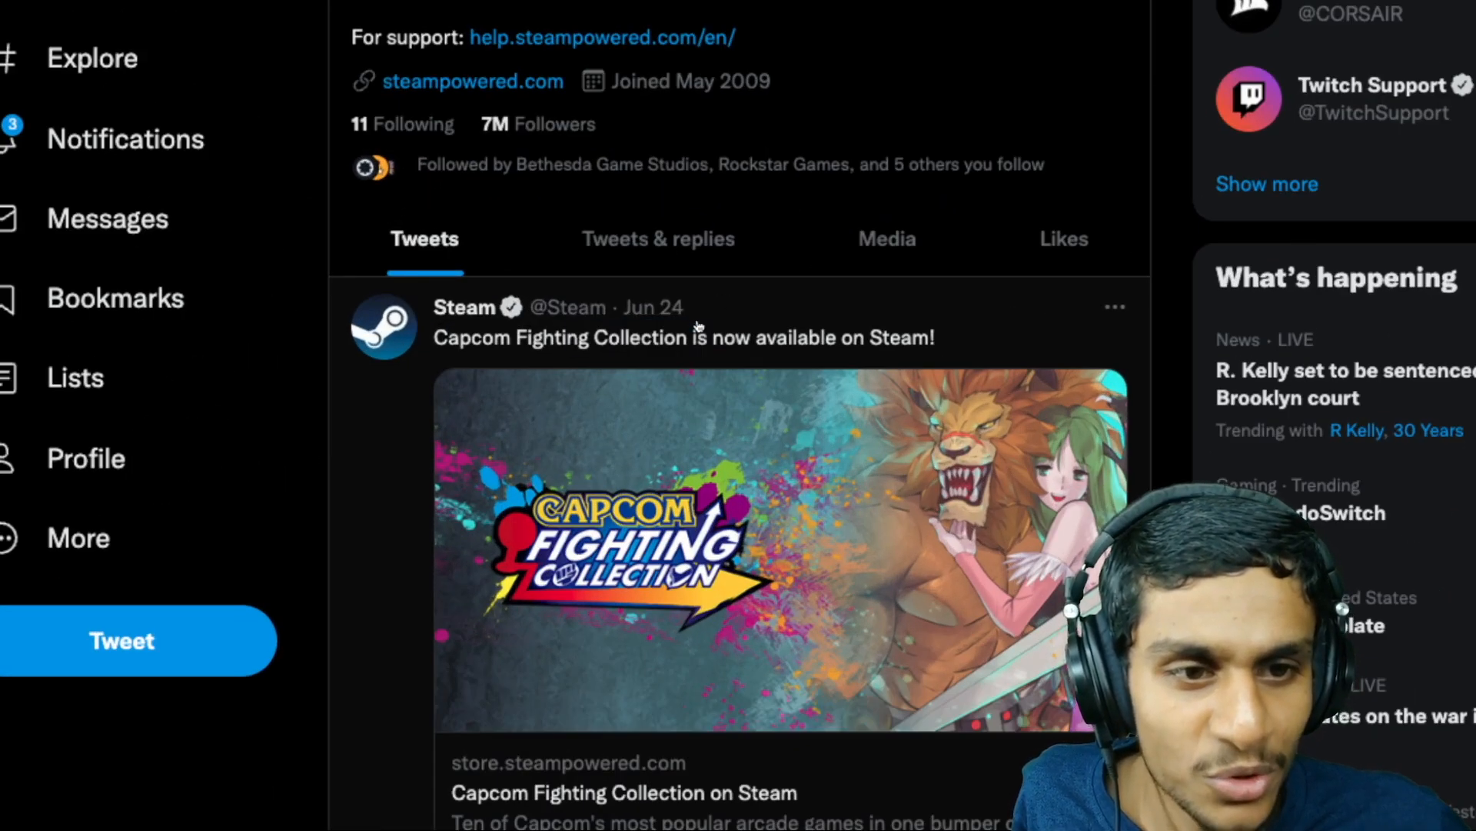
pyautogui.scroll(-3)
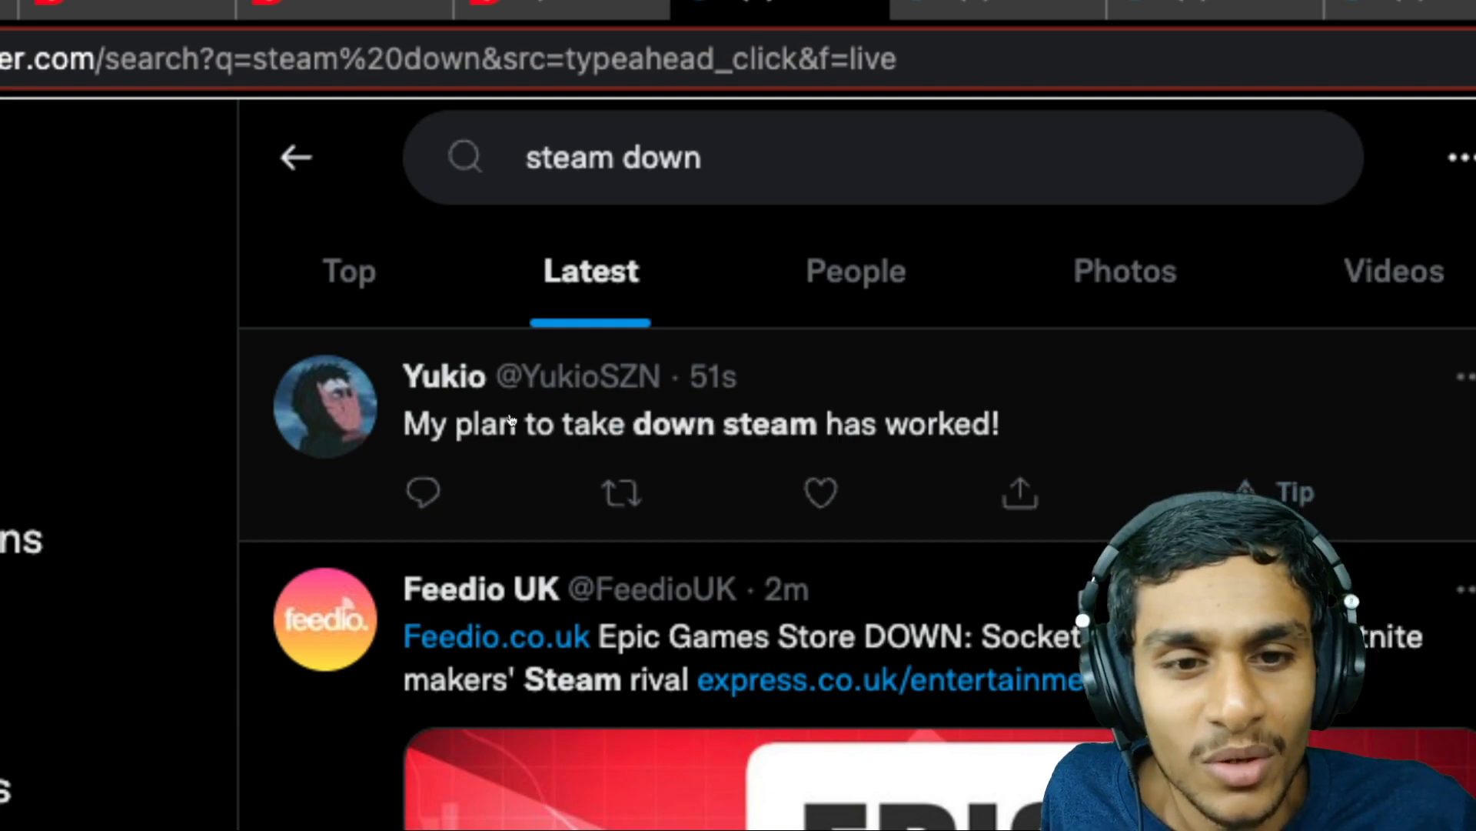
pyautogui.moveTo(443, 437)
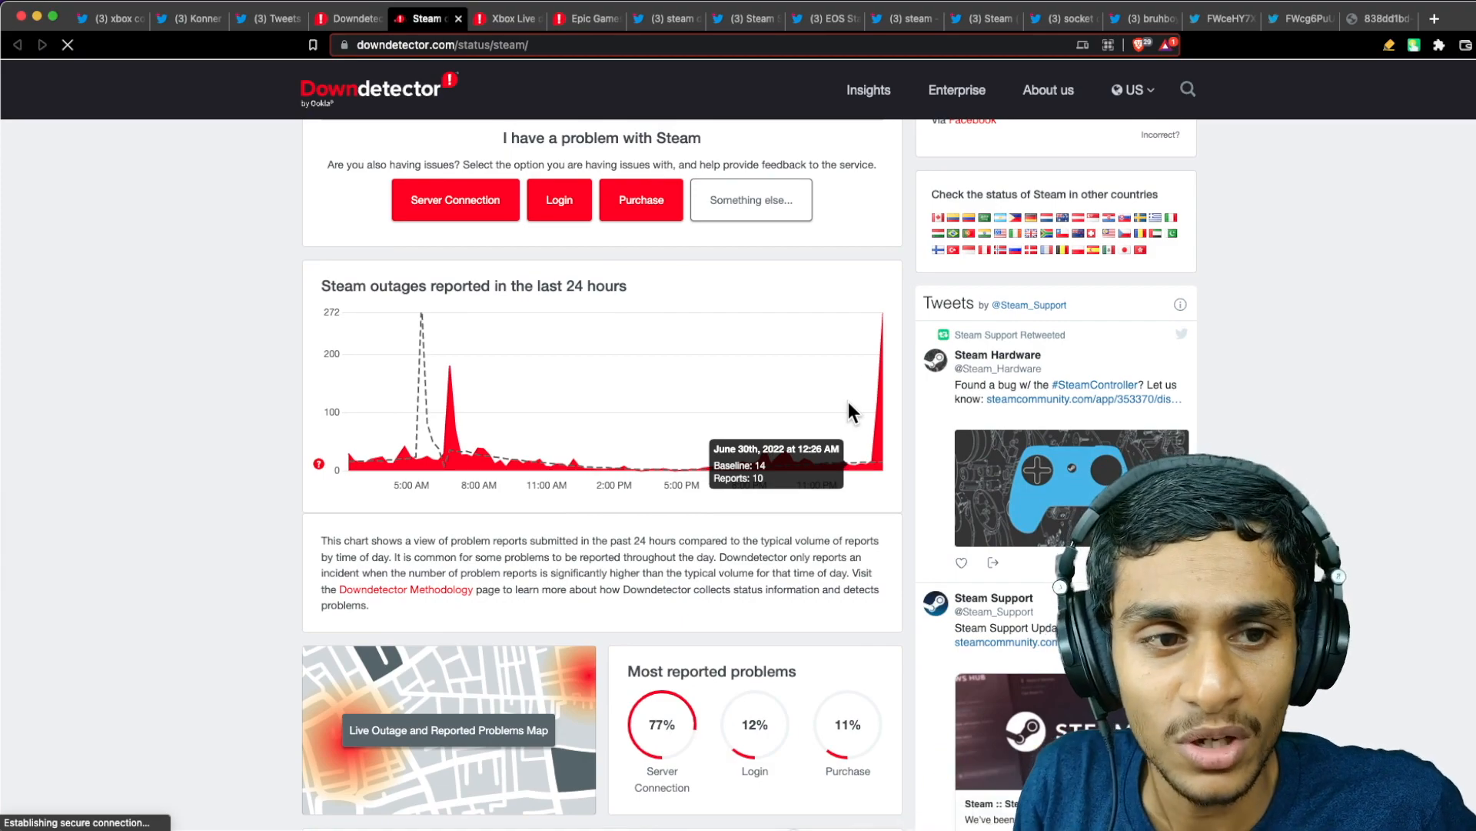
pyautogui.moveTo(867, 370)
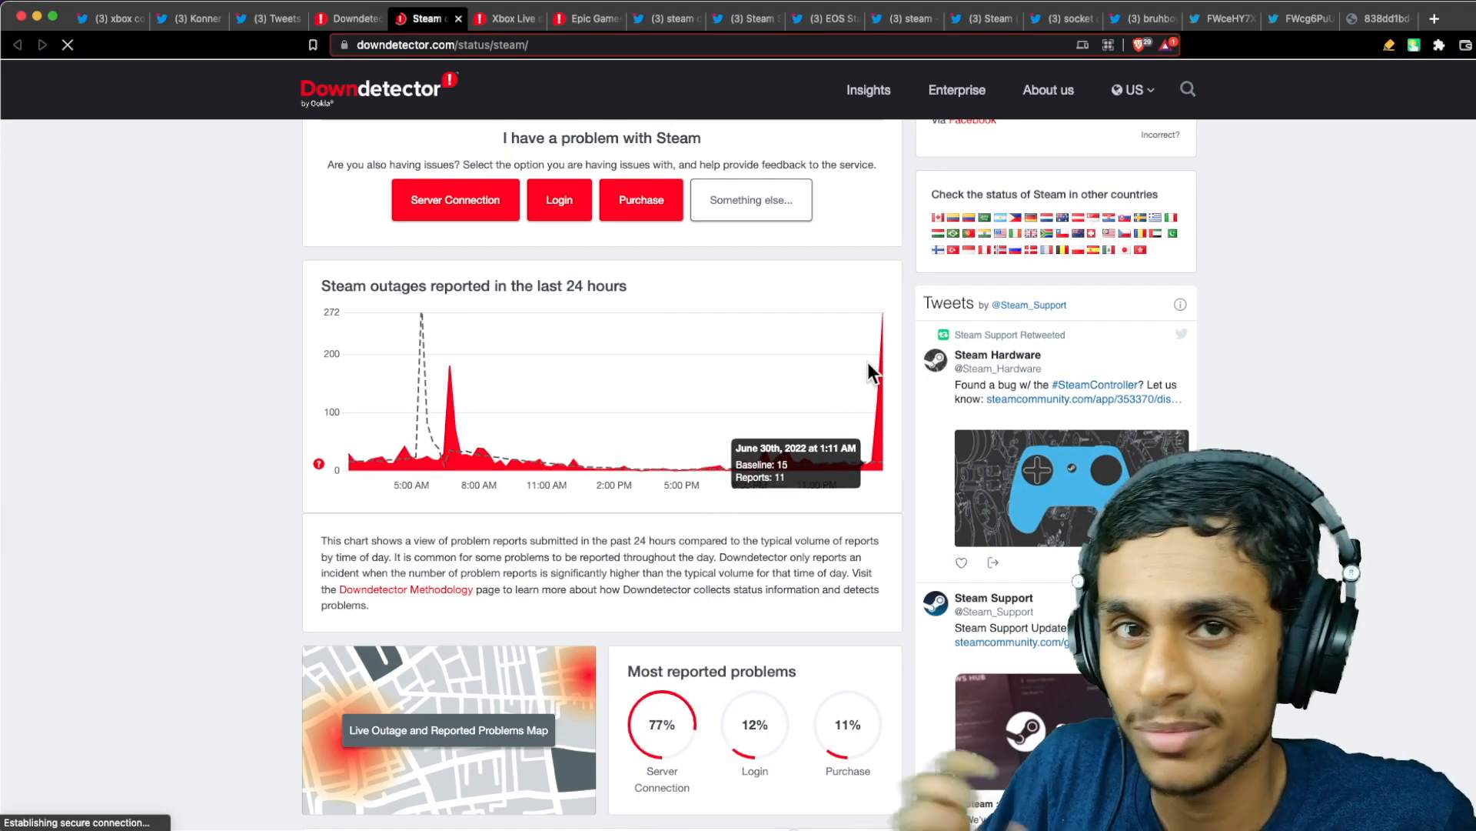